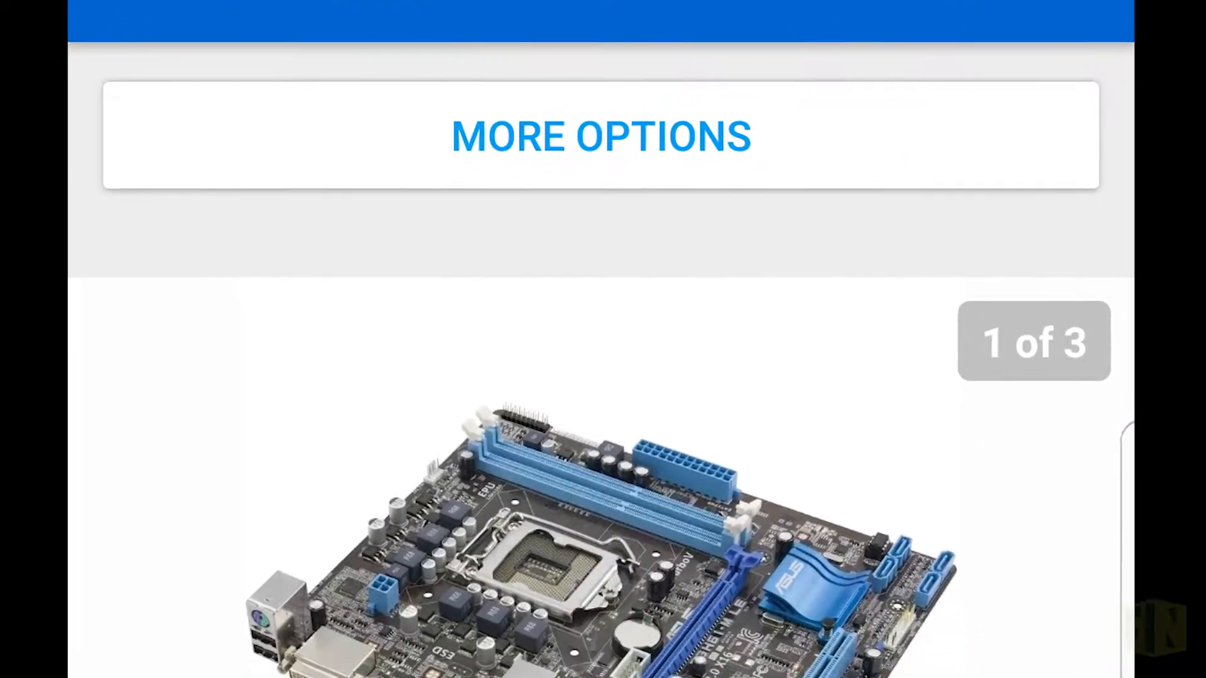
Scroll the eBay ASUS motherboard listing down to its photo gallery
{"action": "scroll", "scroll_direction": "down", "scroll_amount": 3}
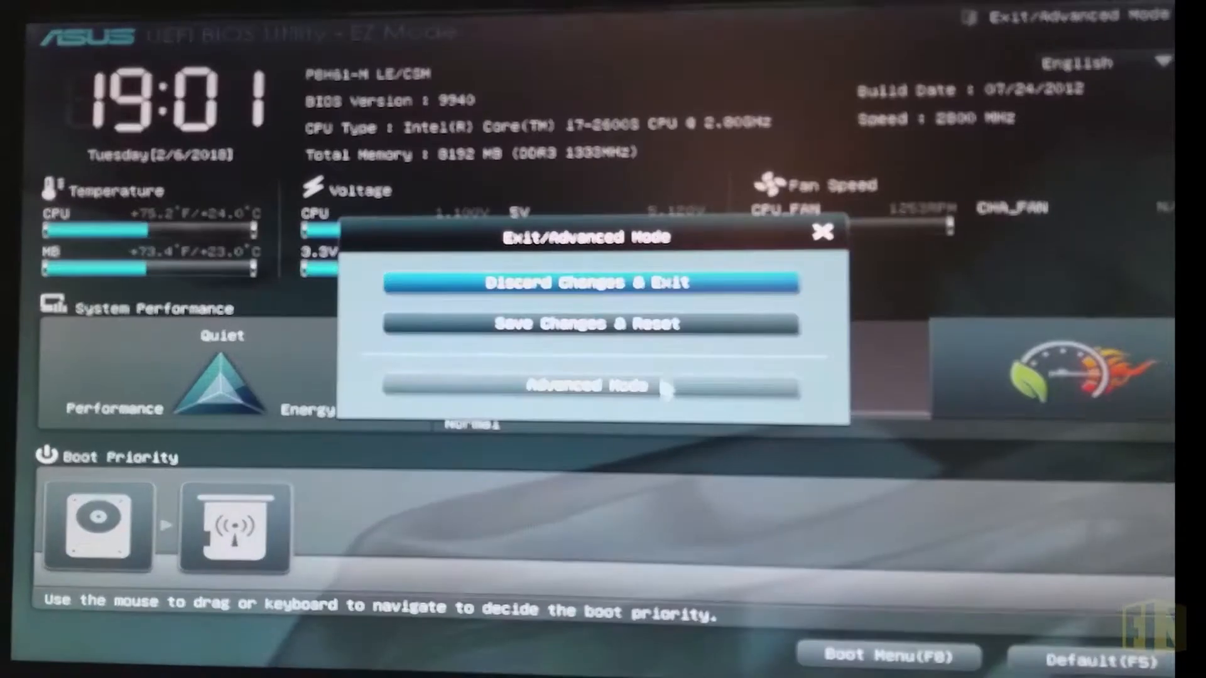
Switch the ASUS UEFI BIOS to Advanced Mode, then save changes and reset
{"action": "left_click", "coordinate": [588, 386]}
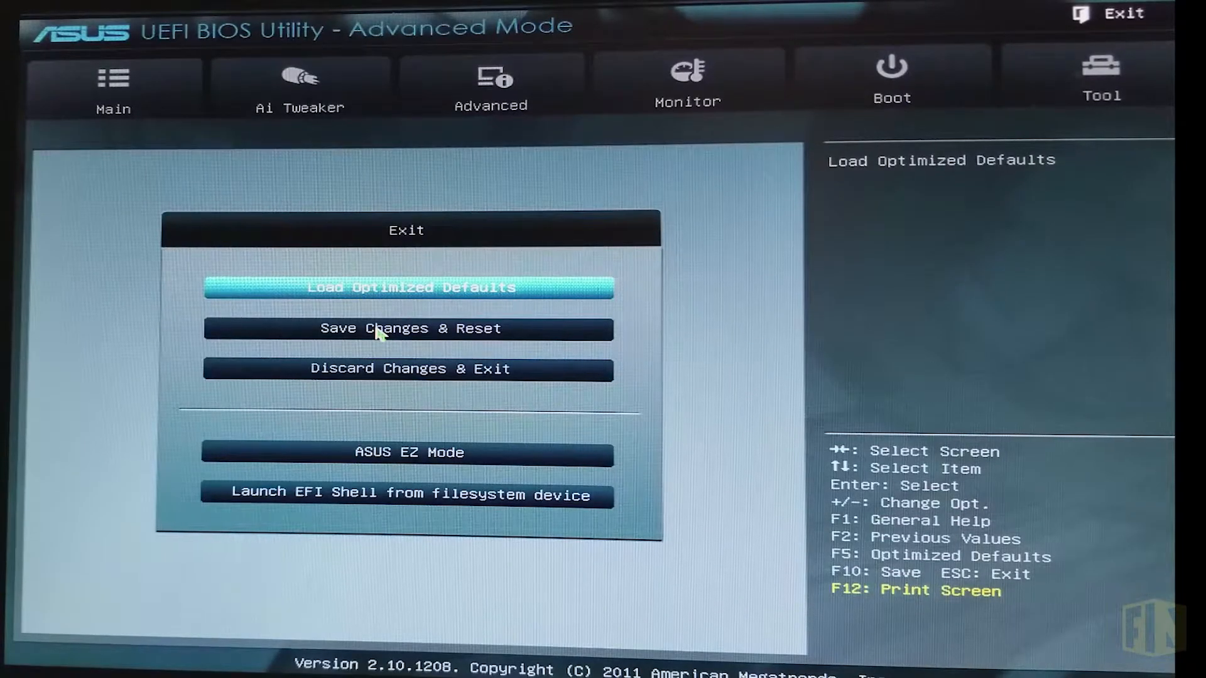
{"action": "left_click", "coordinate": [406, 328]}
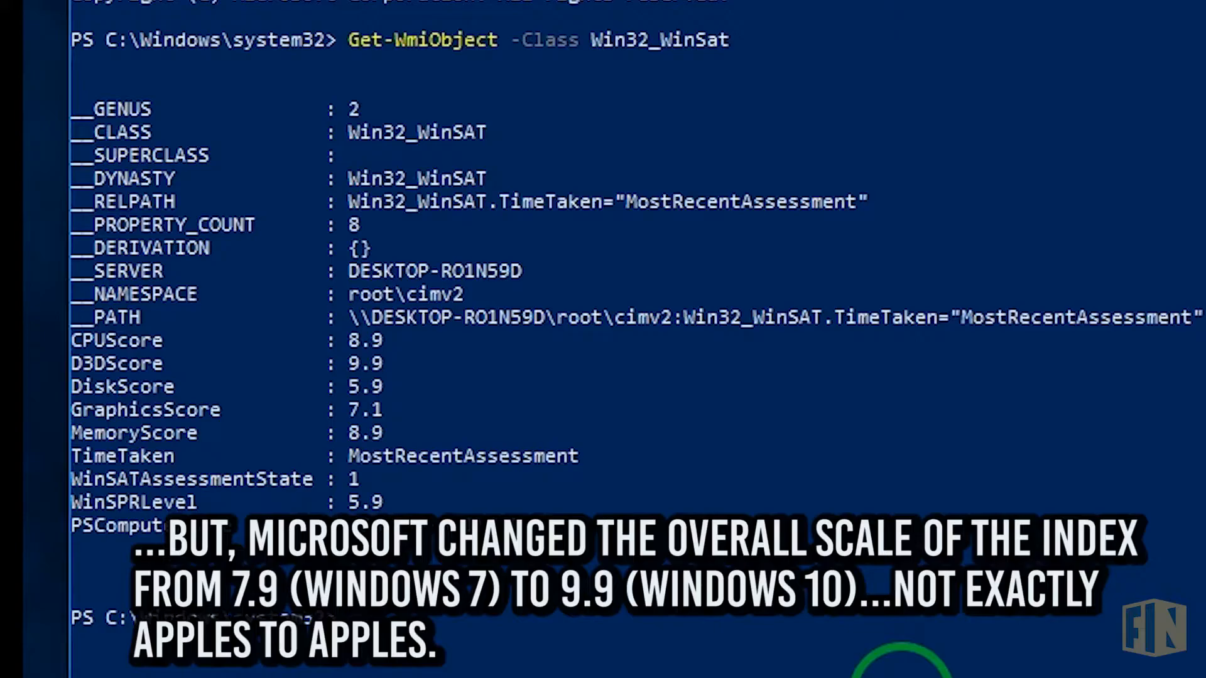
Run Get-WmiObject Win32_WinSat in PowerShell to list the WinSAT scores
{"action": "double_click", "coordinate": [363, 503]}
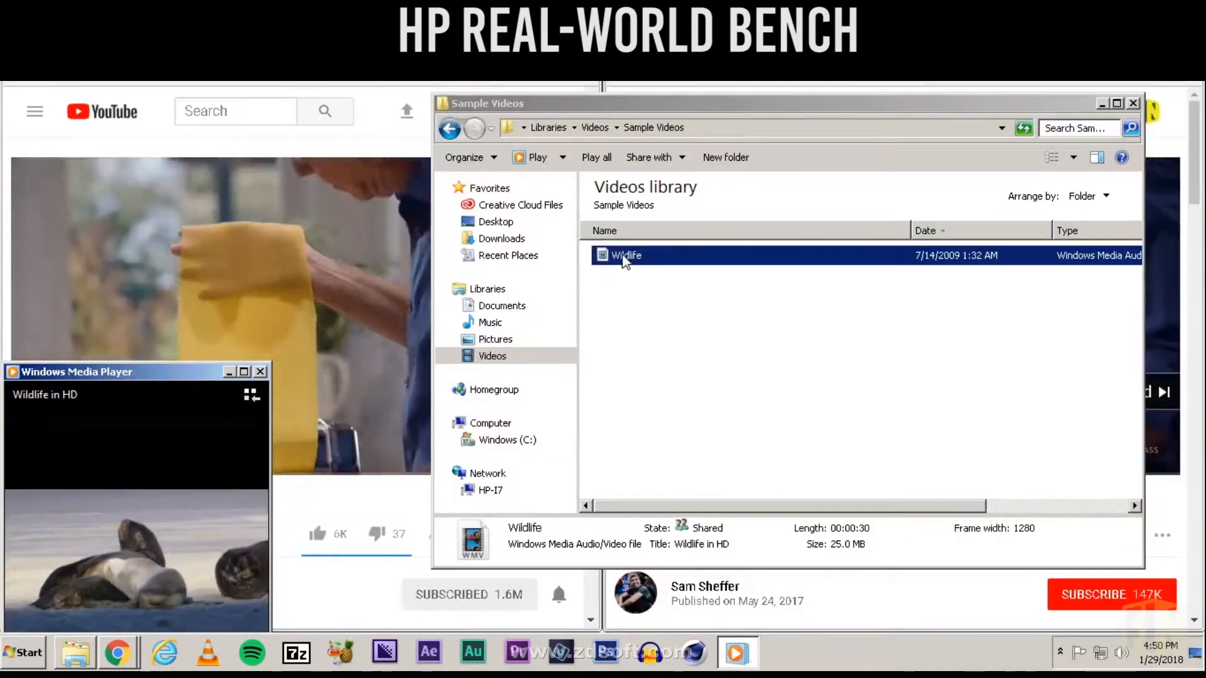
Play the Wildlife sample video in Windows Media Player alongside YouTube
{"action": "double_click", "coordinate": [626, 255]}
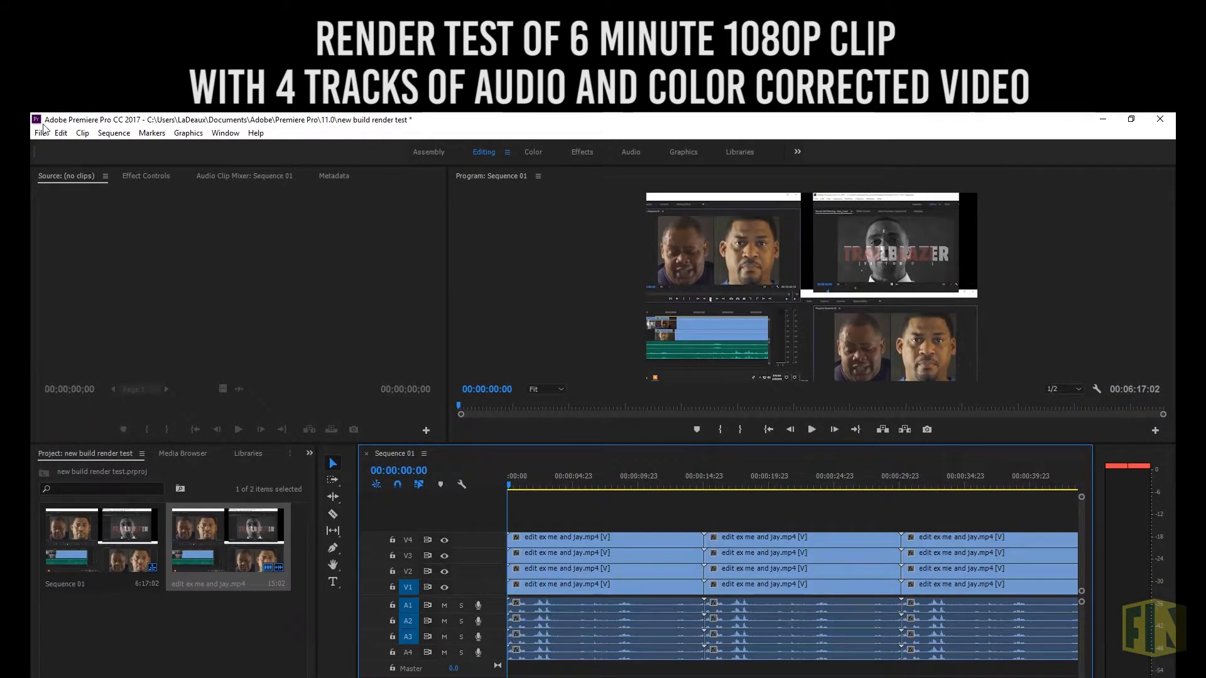
Export Sequence 01 as media with the video height set to 1080
{"action": "left_click", "coordinate": [40, 132]}
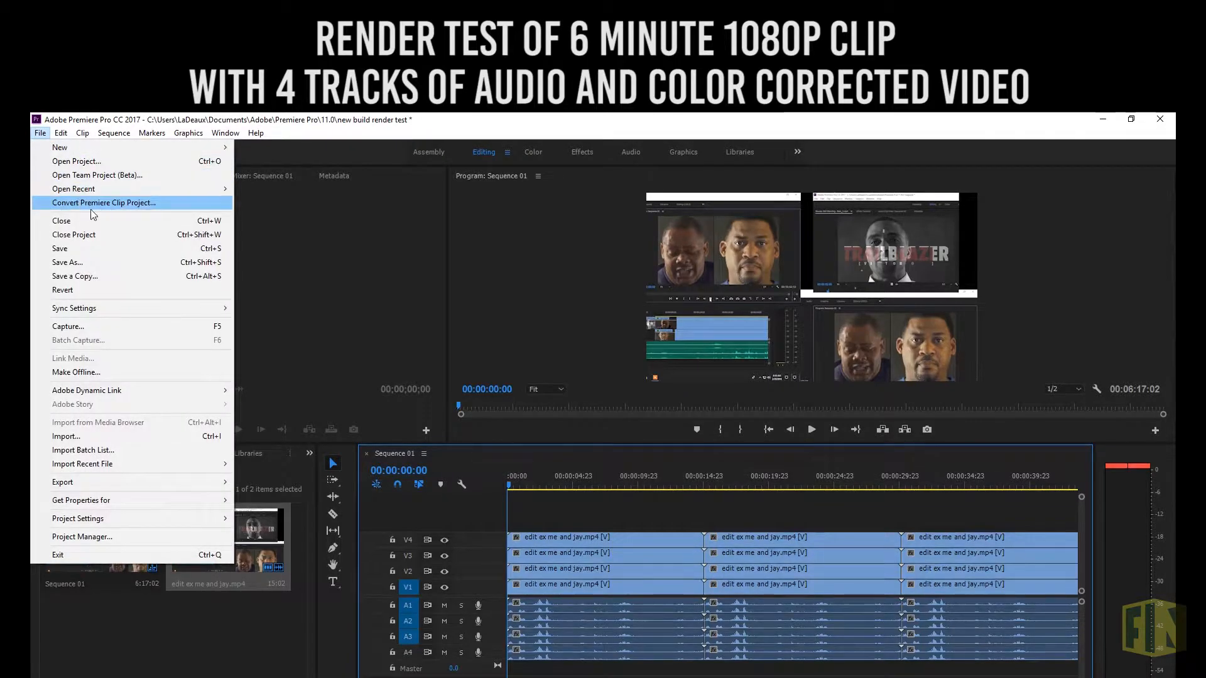
{"action": "mouse_move", "coordinate": [131, 313]}
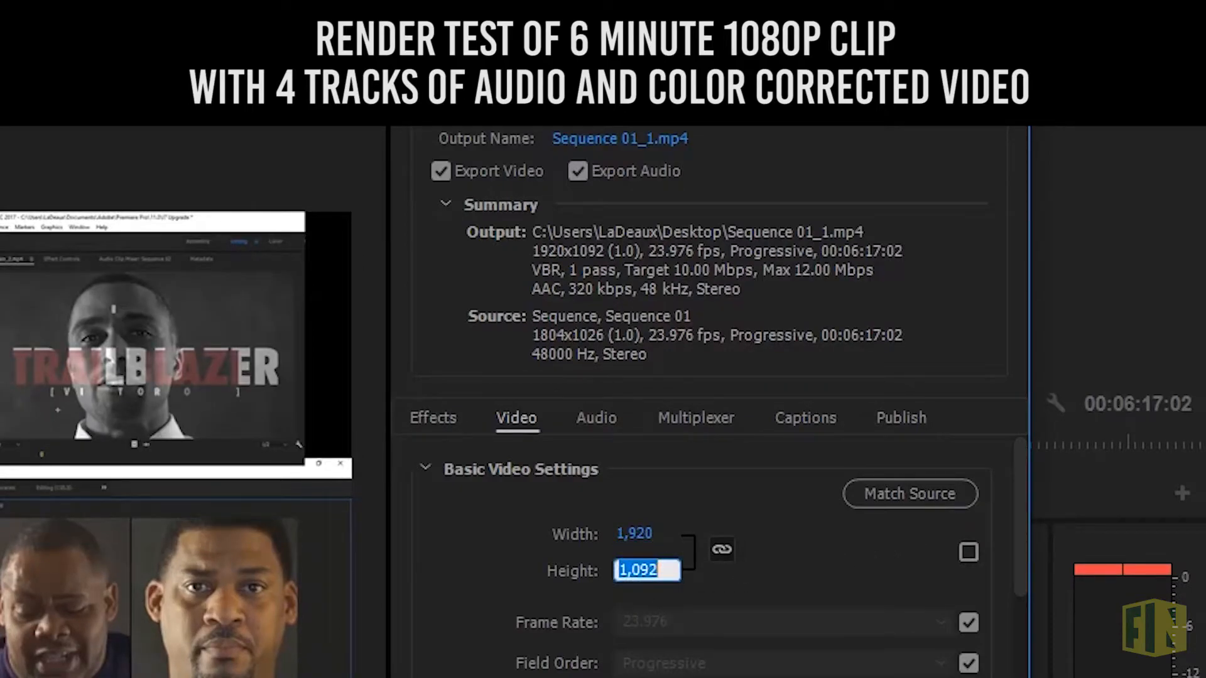
{"action": "type", "text": "1080"}
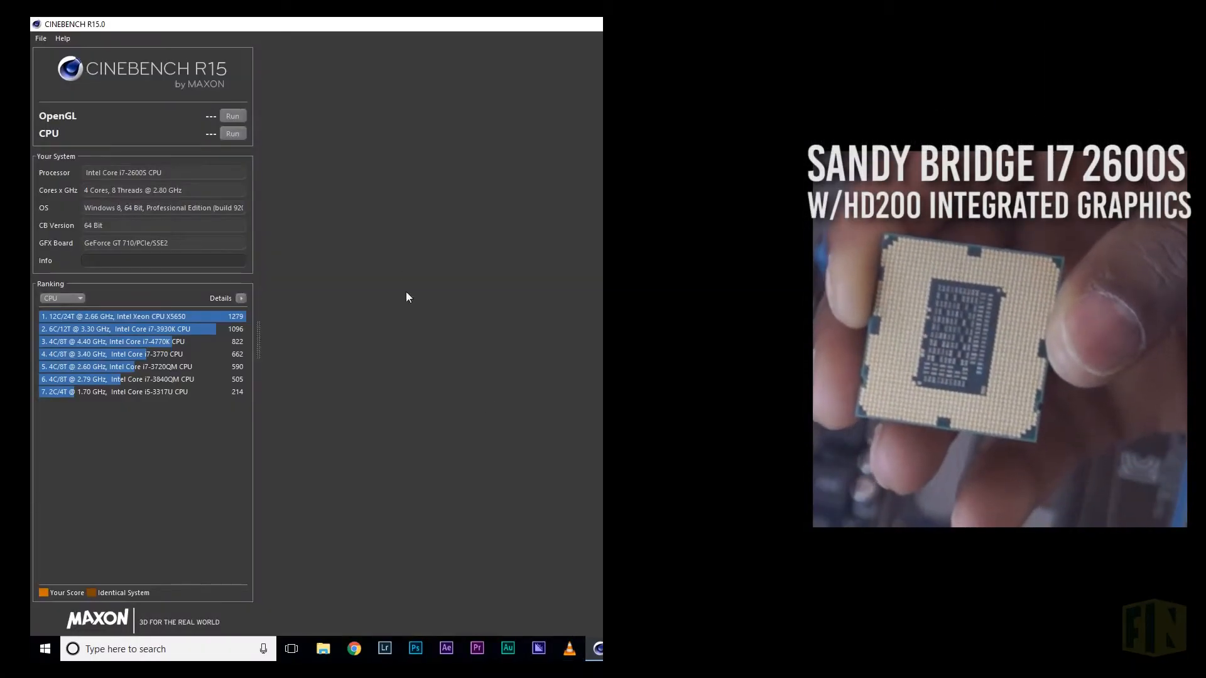
Start the Cinebench R15 OpenGL benchmark rendering the city street scene
{"action": "left_click", "coordinate": [231, 116]}
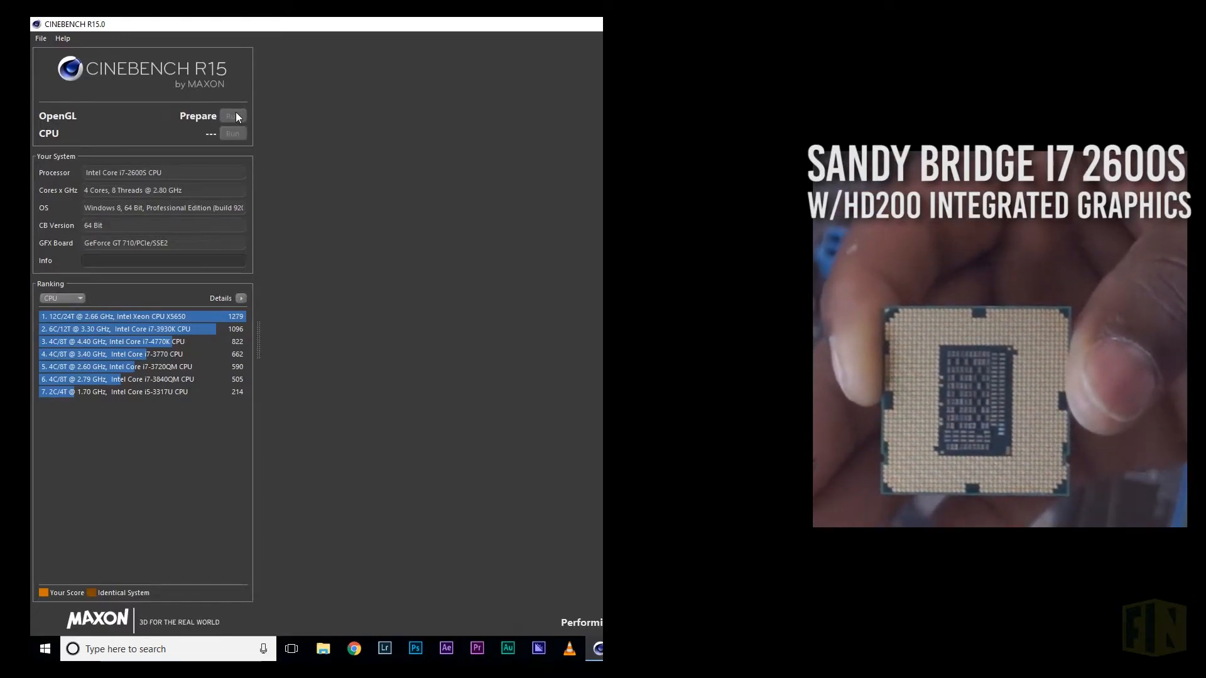
{"action": "left_click", "coordinate": [231, 115]}
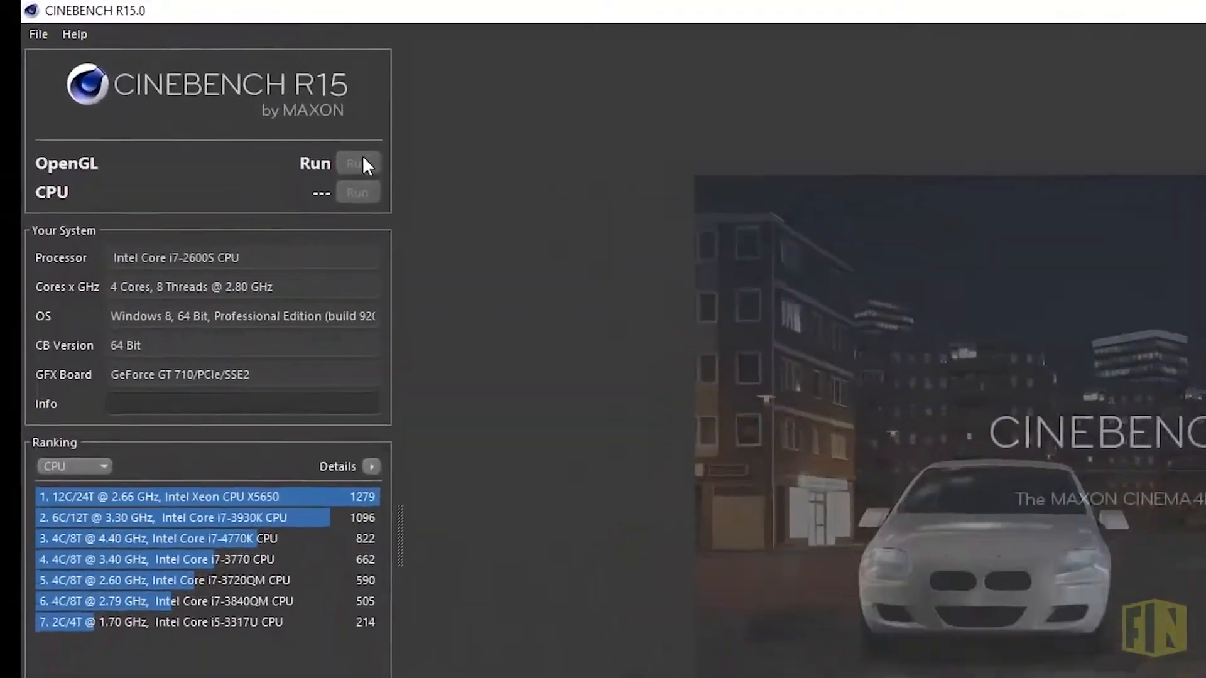
{"action": "left_click", "coordinate": [357, 162]}
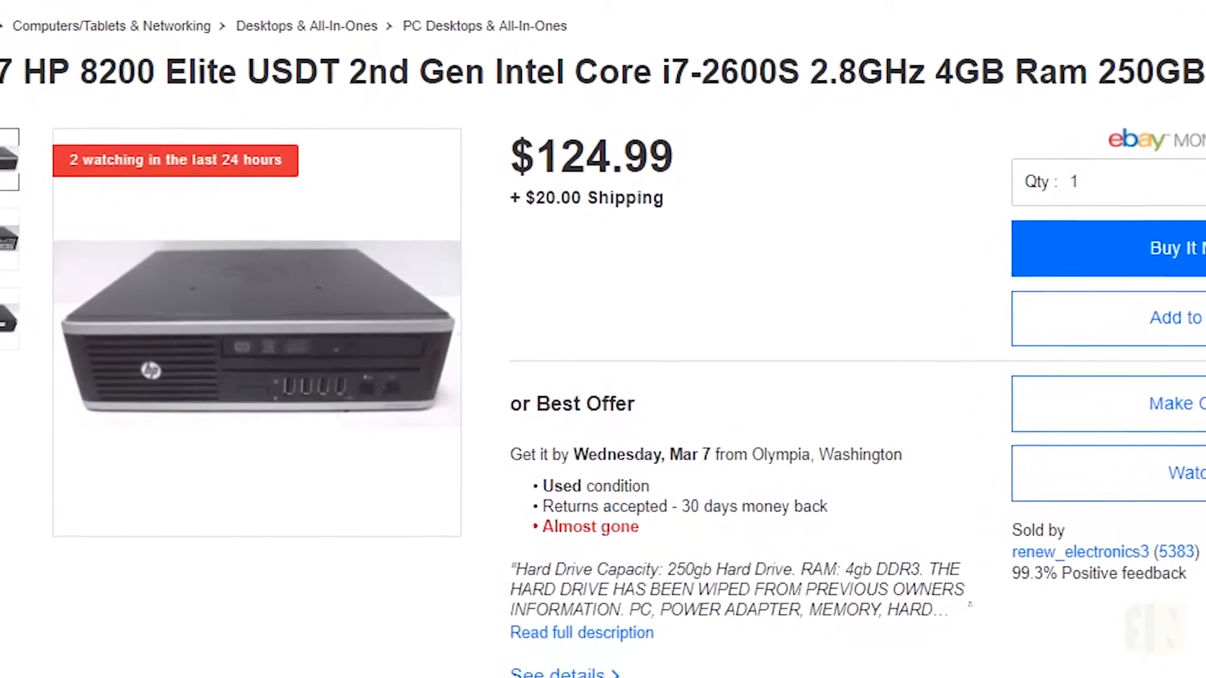
Scroll the HP 8200 Elite listing down to the Similar Items section
{"action": "scroll", "scroll_direction": "down", "scroll_amount": 3}
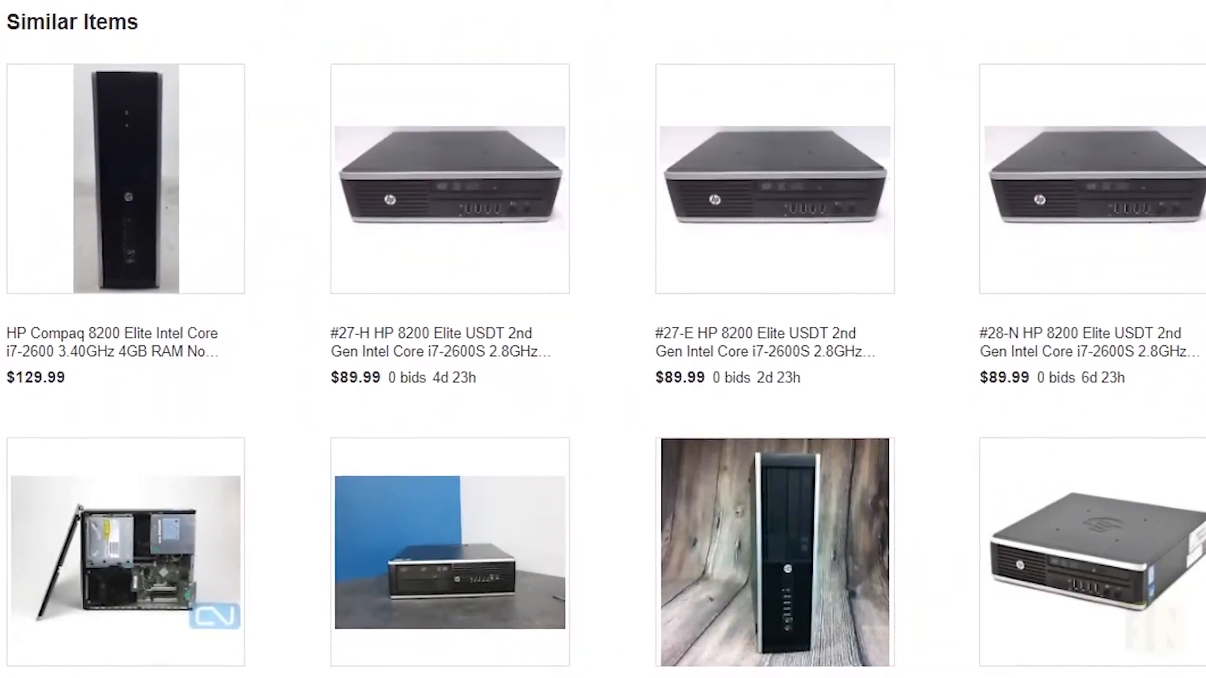
{"action": "scroll", "scroll_direction": "down", "scroll_amount": 3}
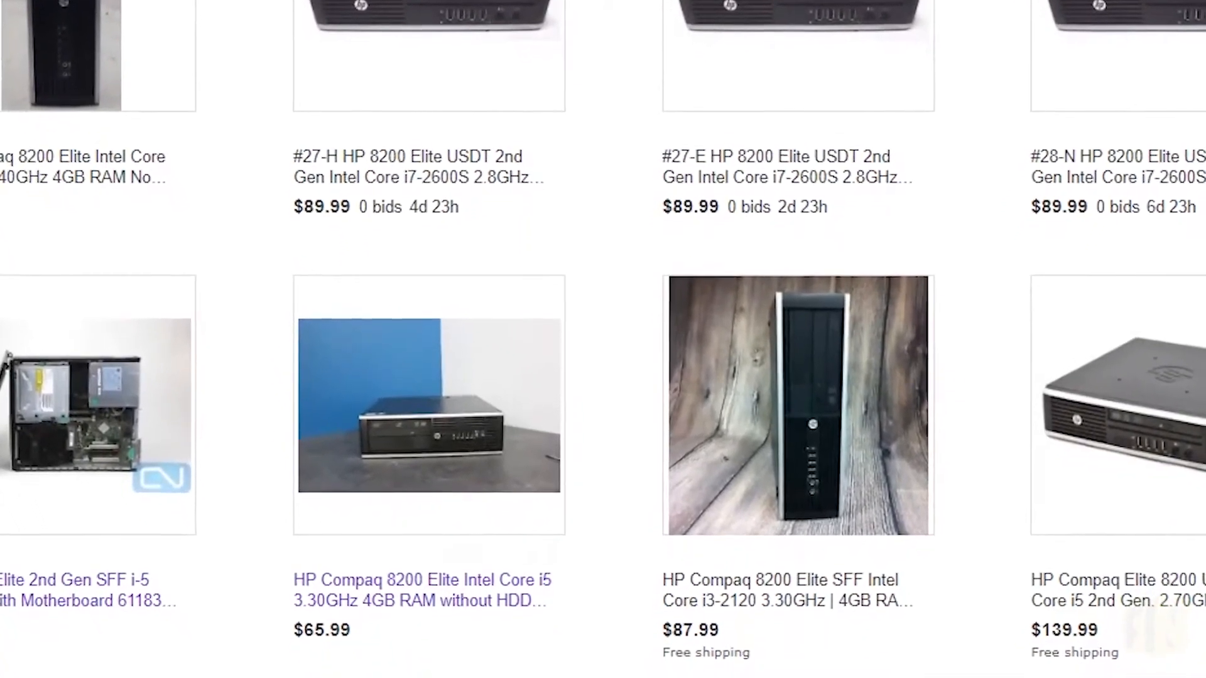
{"action": "scroll", "scroll_direction": "down", "scroll_amount": 3}
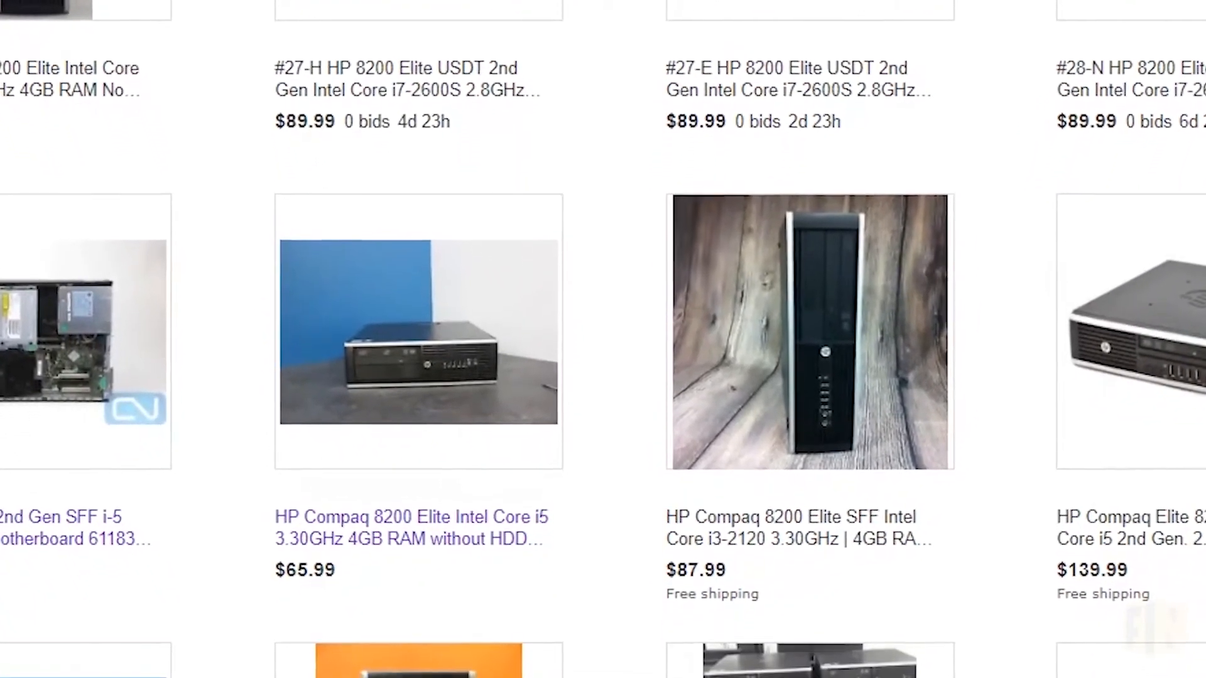